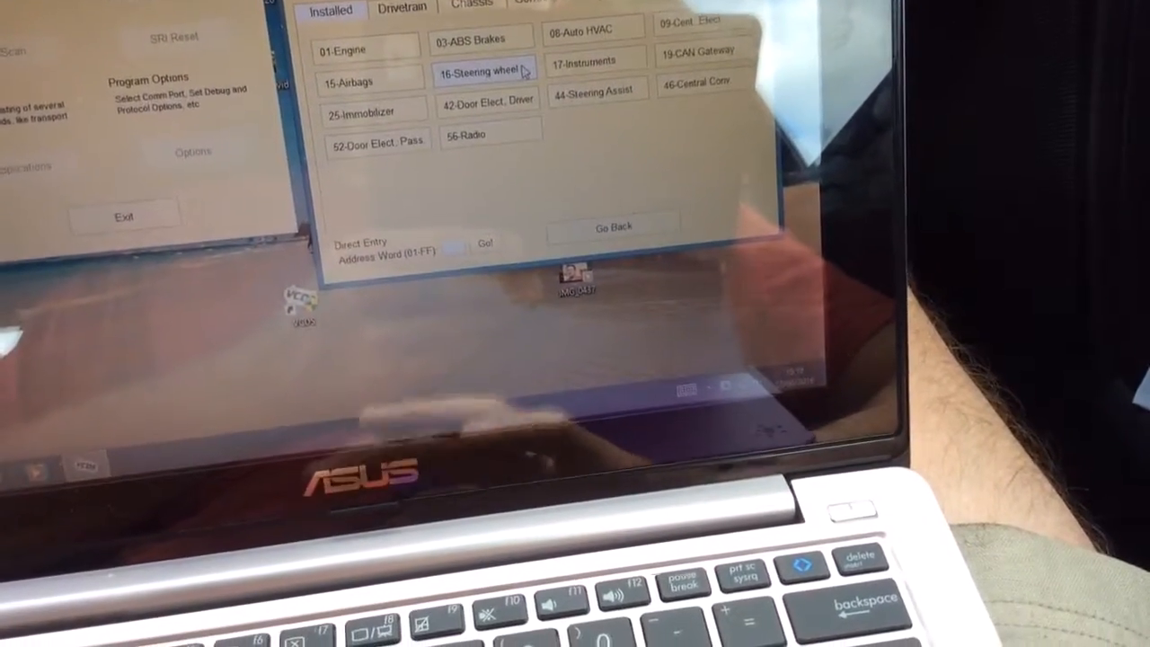
Step: Open the 03-ABS Brakes controller from the Installed module list
{"action": "left_click", "coordinate": [485, 37]}
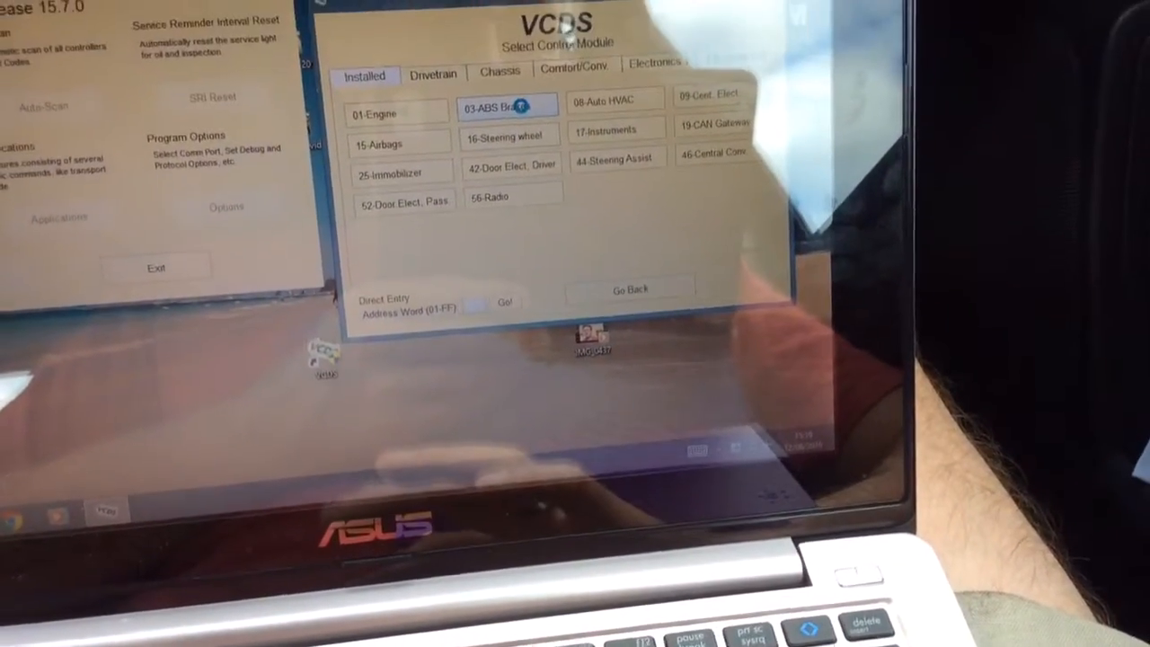
{"action": "left_click", "coordinate": [505, 104]}
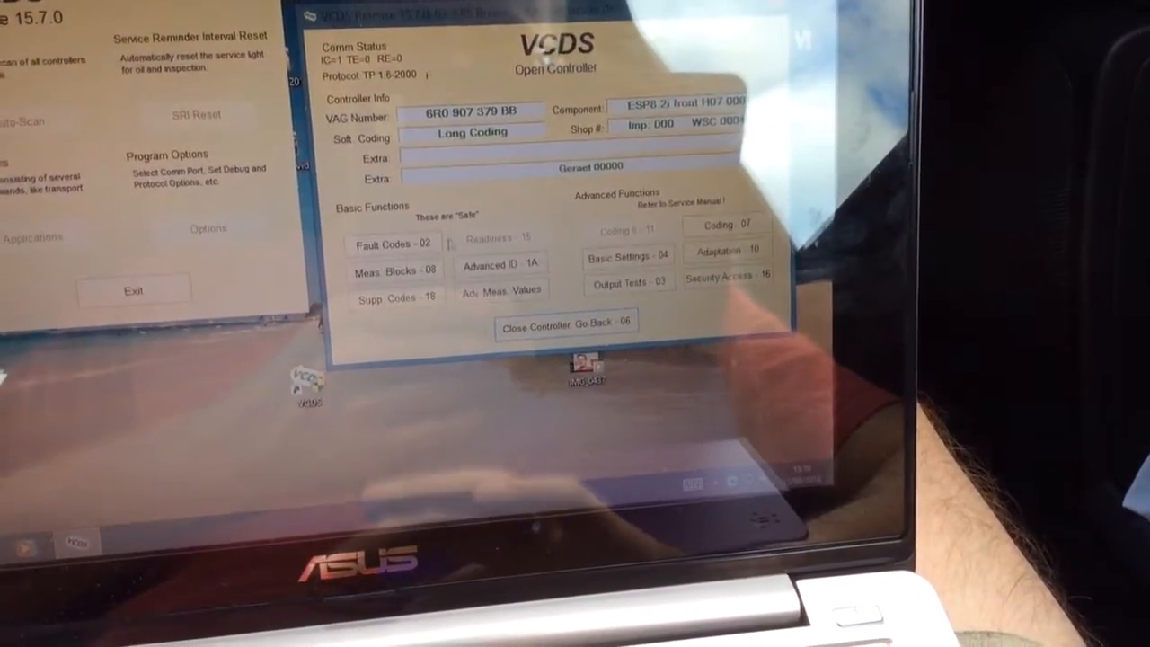
{"action": "left_click", "coordinate": [391, 245]}
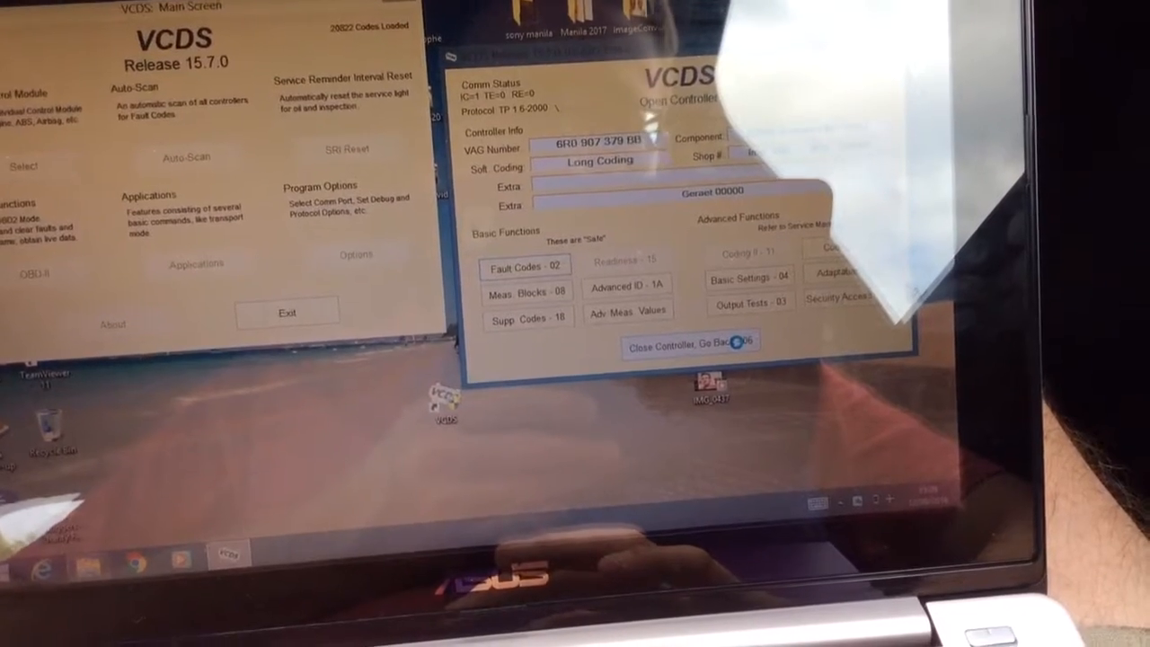
Step: Close the ABS controller and open 09-Cent. Elect. to reach its long coding
{"action": "left_click", "coordinate": [690, 348]}
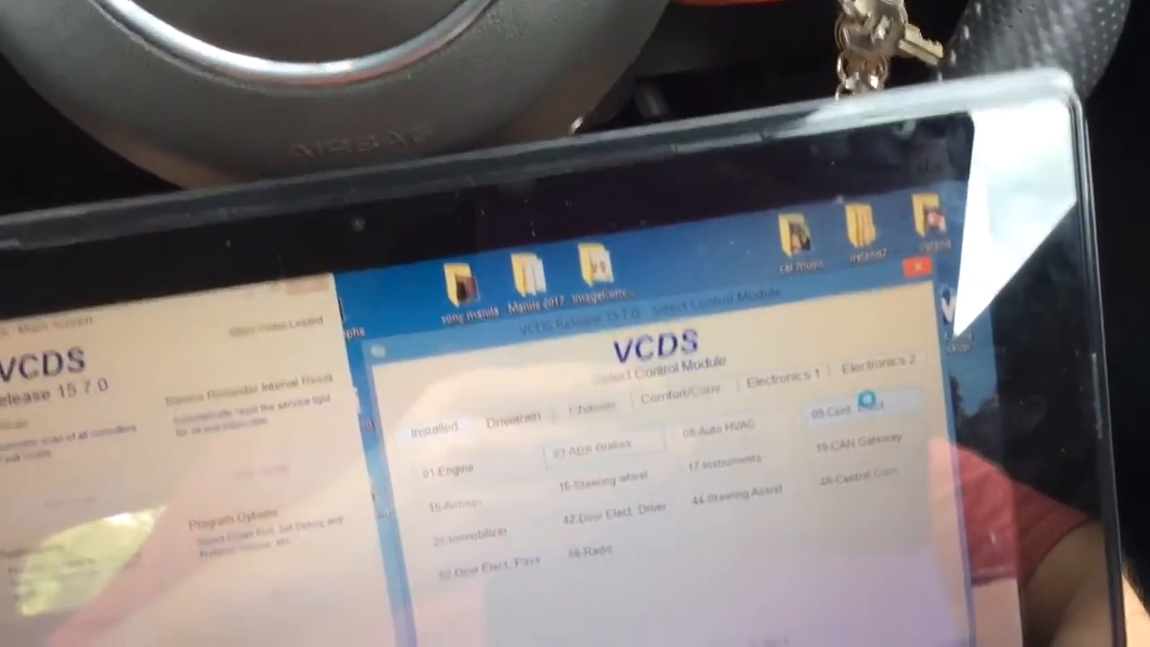
{"action": "left_click", "coordinate": [844, 413]}
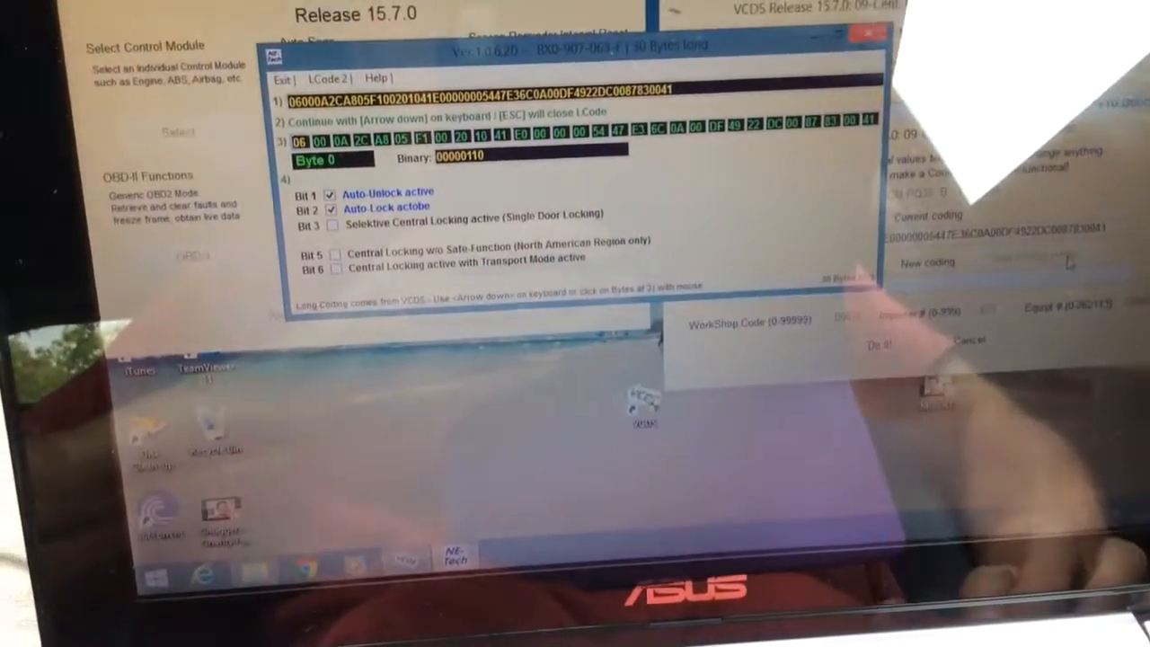
{"action": "key", "text": "Down"}
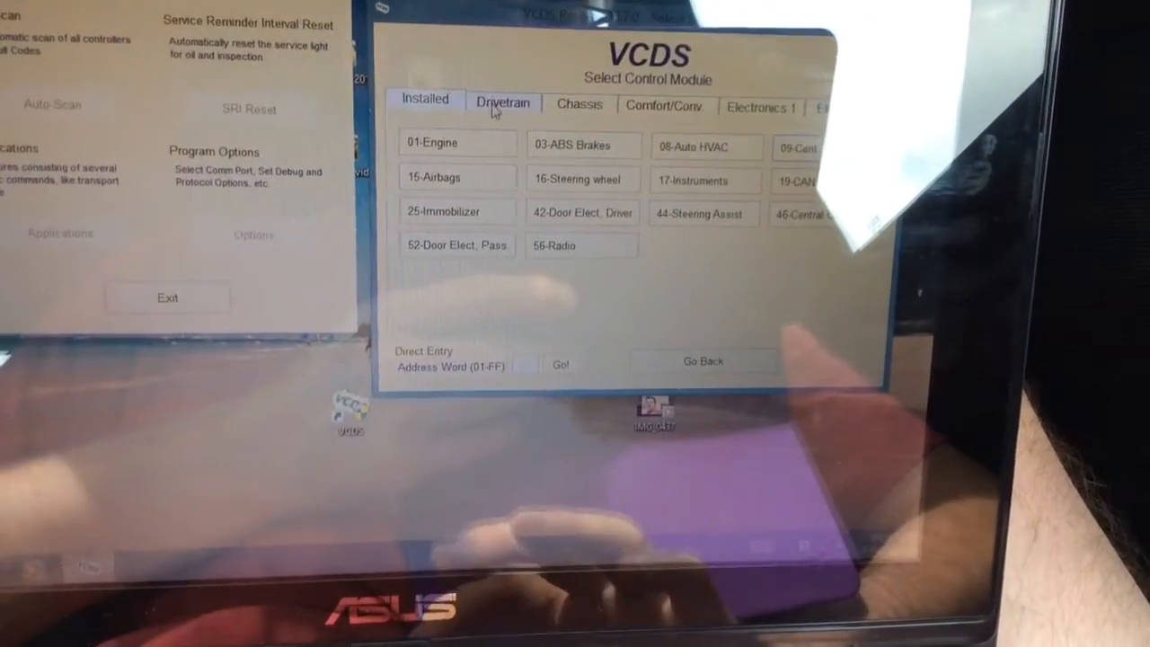
Step: Browse the Drivetrain, Chassis, Comfort/Conv and Electronics 1 module lists, ending on Chassis
{"action": "left_click", "coordinate": [501, 103]}
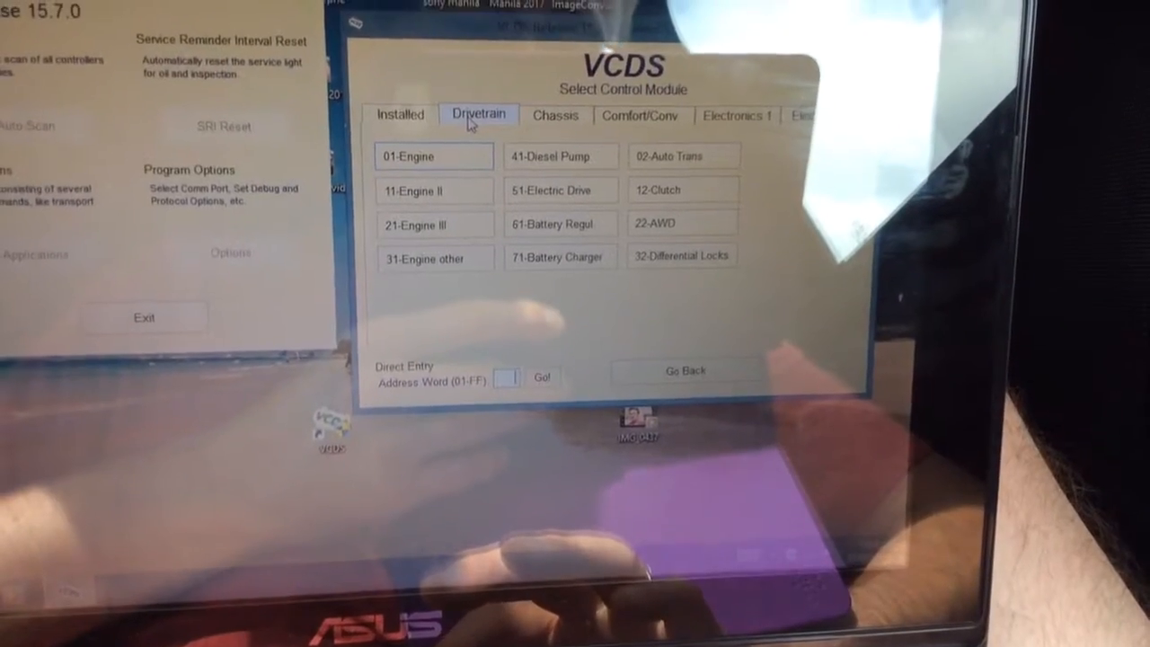
{"action": "left_click", "coordinate": [571, 136]}
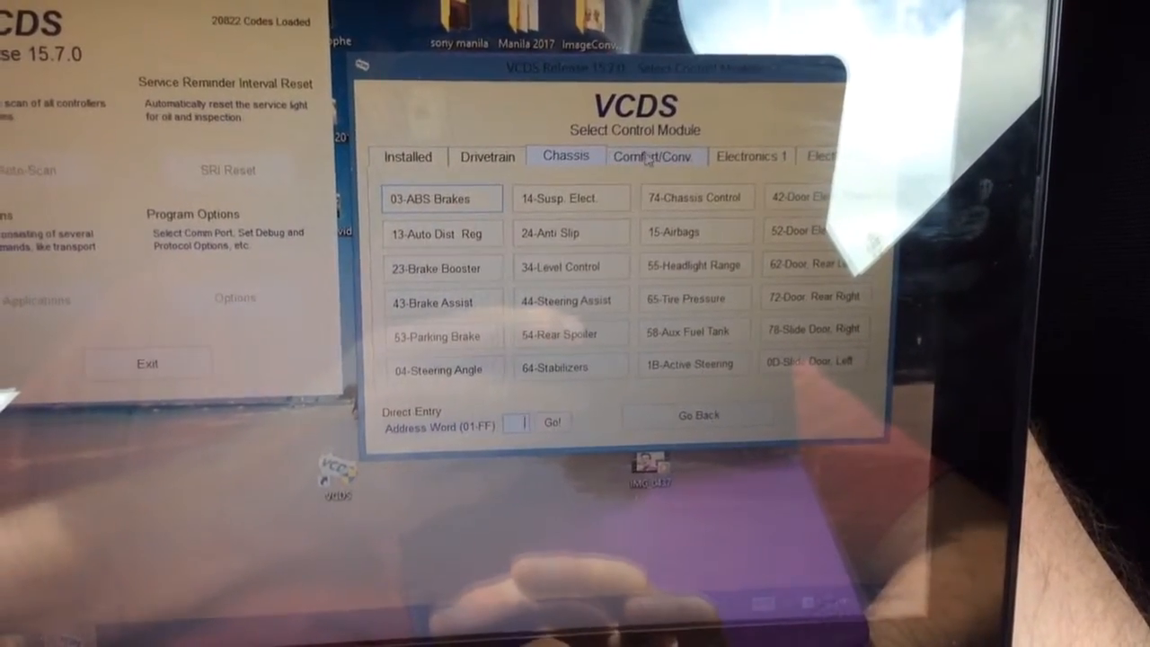
{"action": "left_click", "coordinate": [654, 155]}
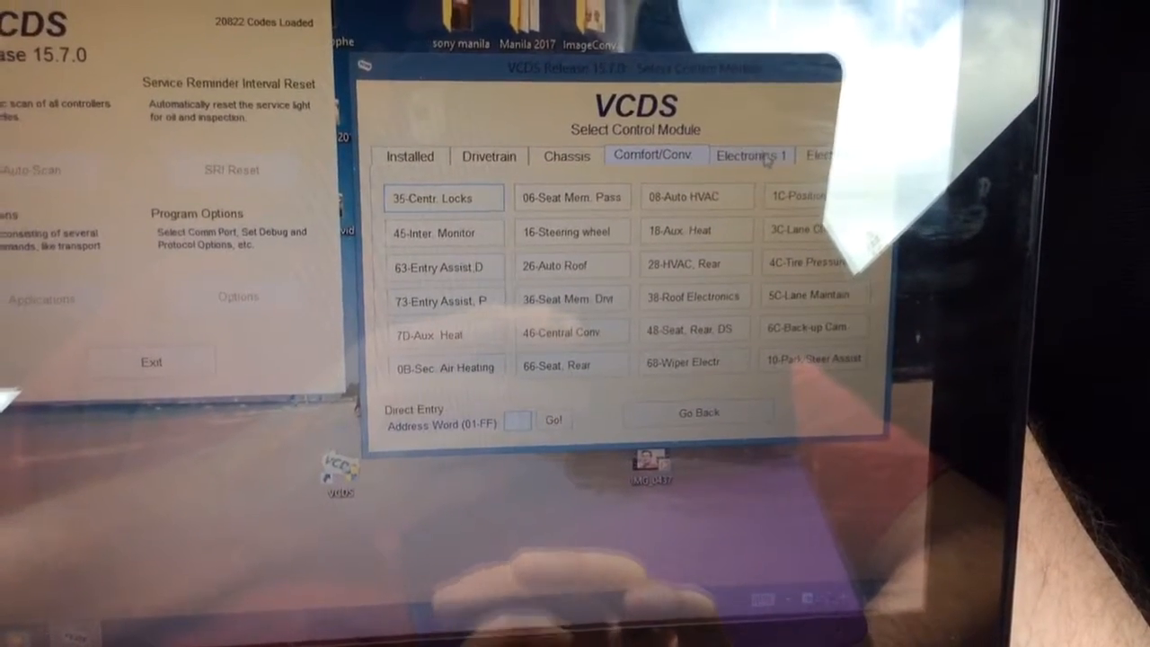
{"action": "left_click", "coordinate": [751, 154]}
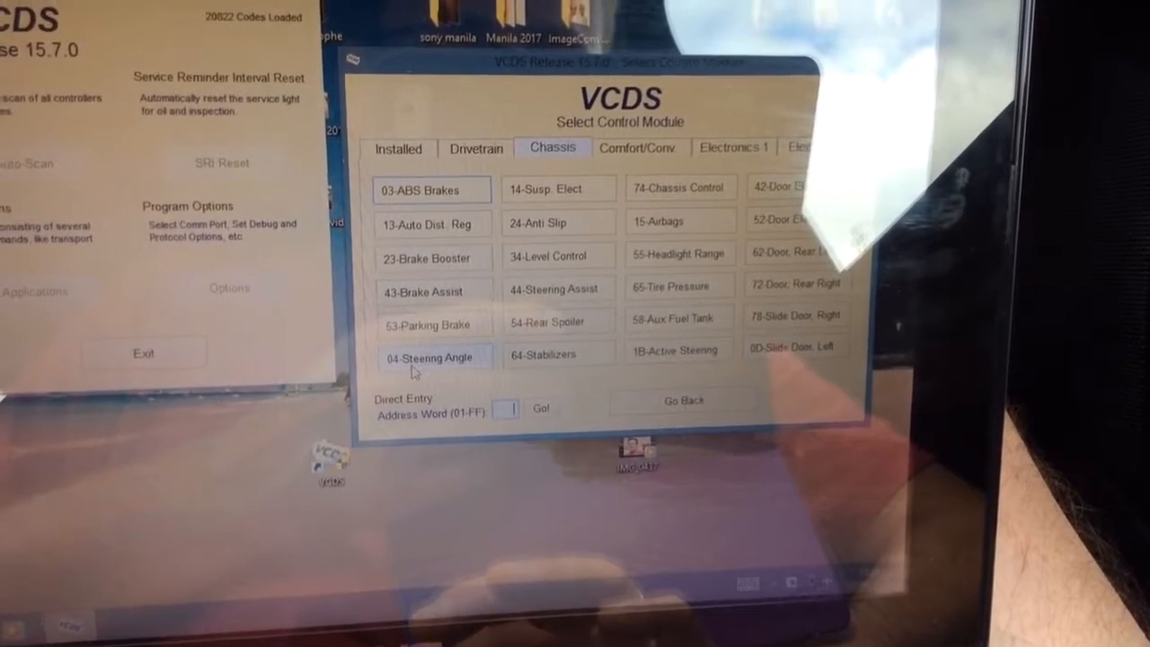
{"action": "left_click", "coordinate": [429, 355]}
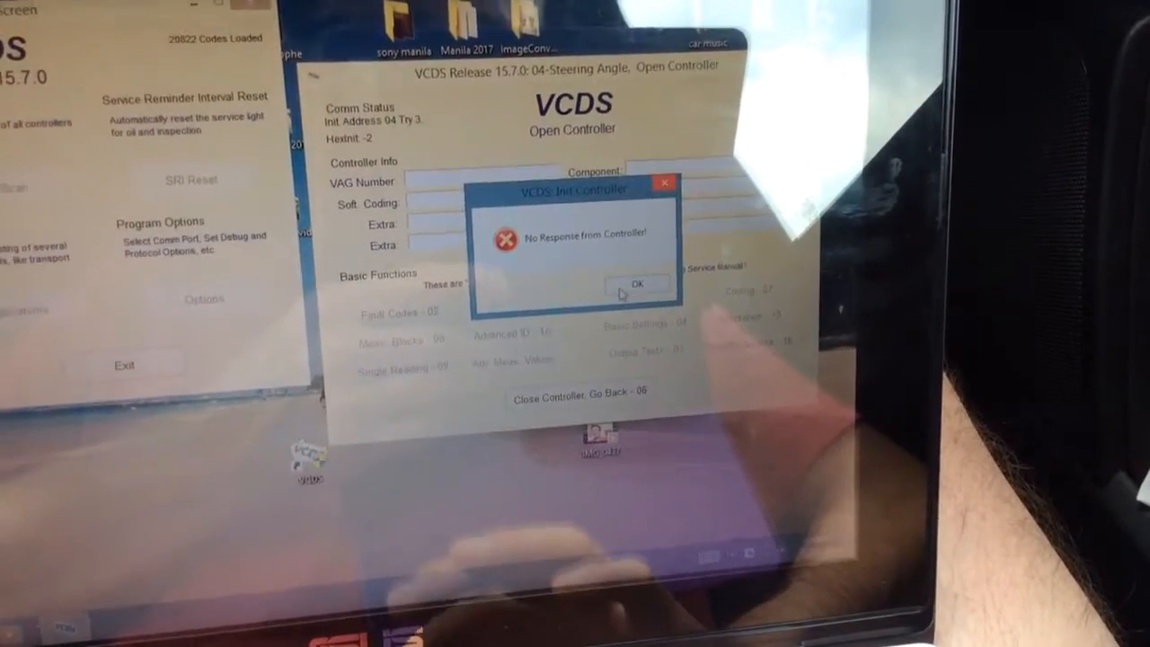
{"action": "left_click", "coordinate": [636, 284]}
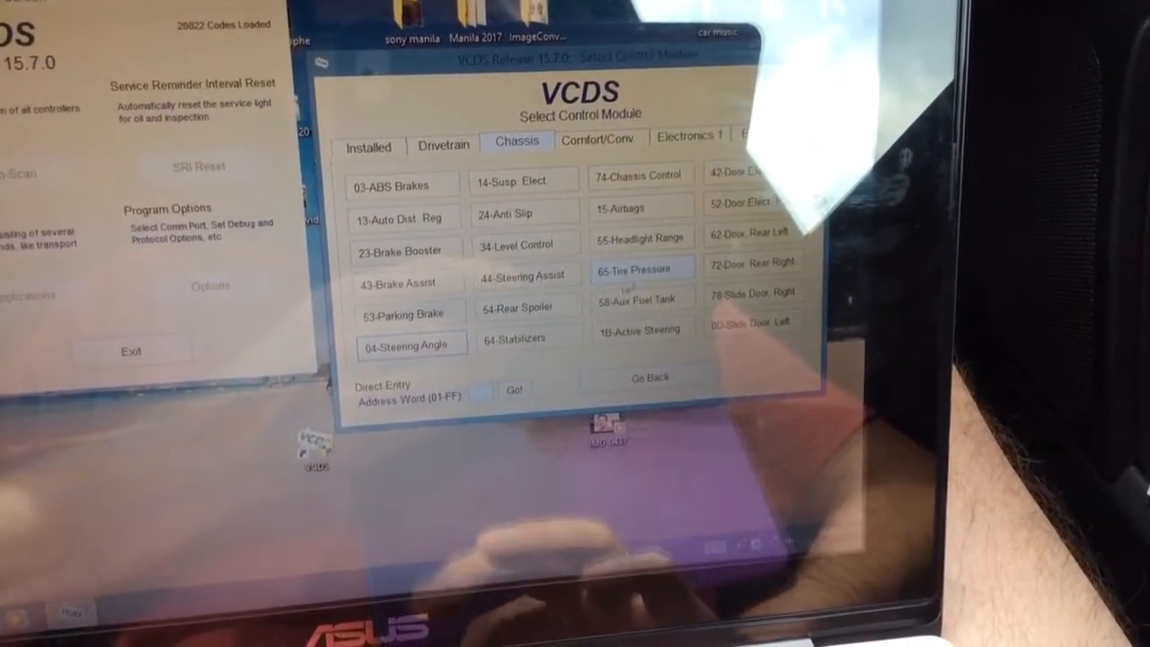